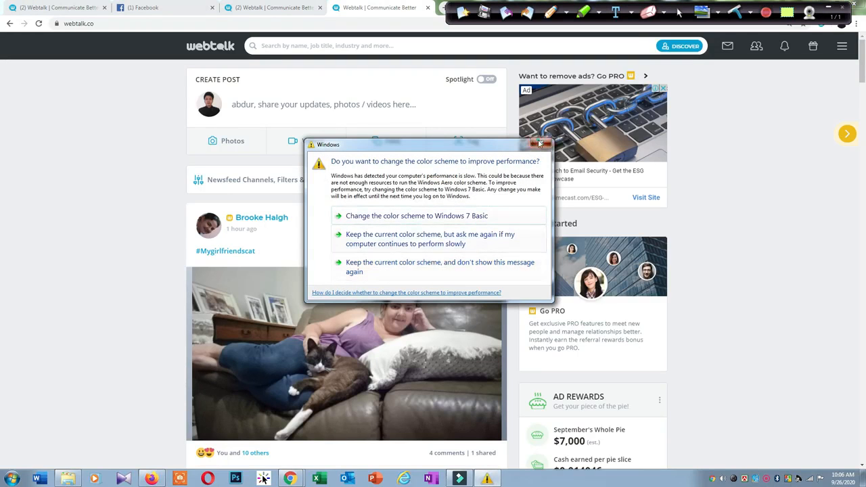
Step: Dismiss the colour scheme warning and start composing a new post
{"action": "left_click", "coordinate": [548, 142]}
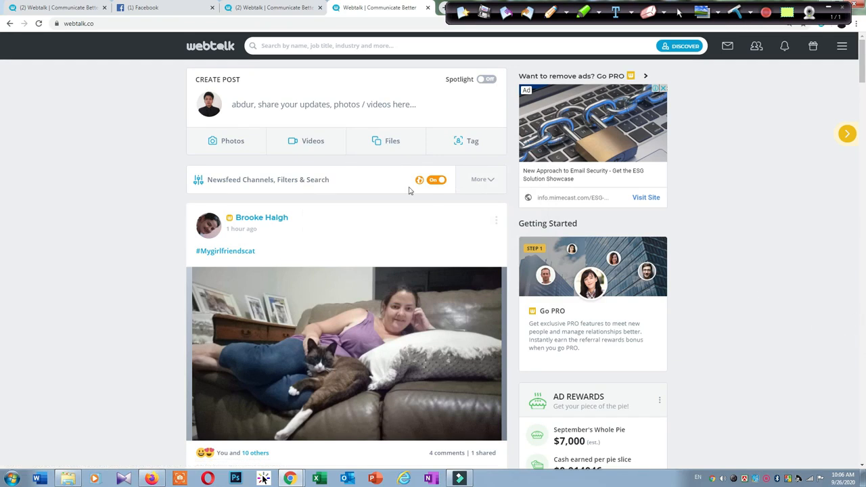
{"action": "left_click", "coordinate": [322, 104]}
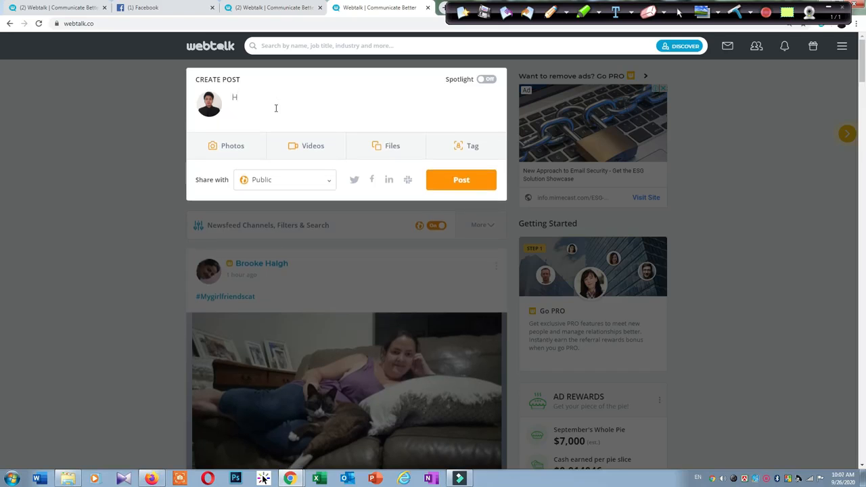
Step: Write 'Hello, good morning to all webtalkers.' and open contact tagging
{"action": "type", "text": "ello,"}
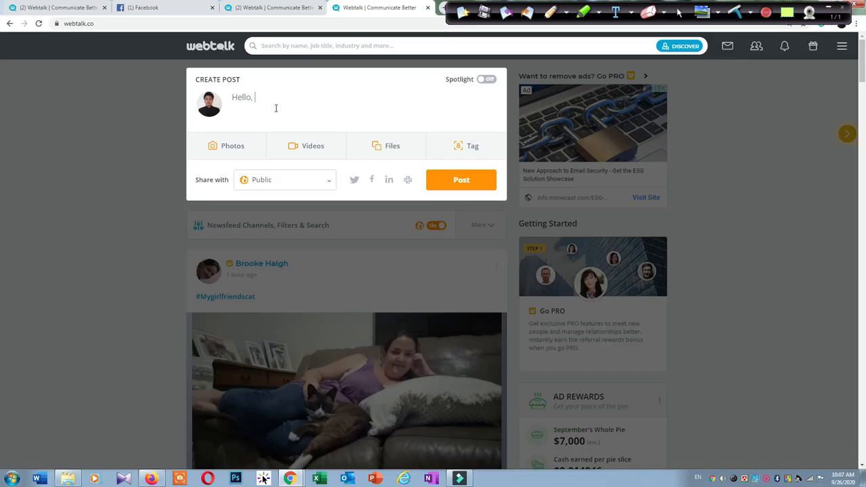
{"action": "type", "text": "goo"}
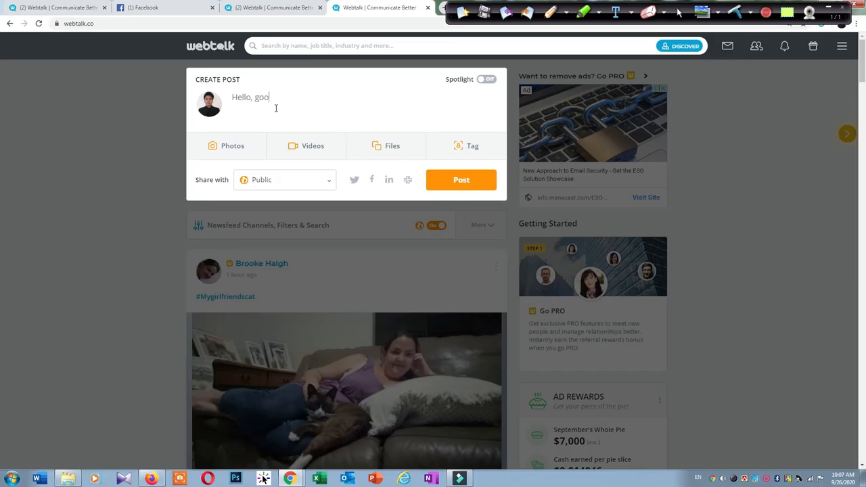
{"action": "type", "text": "d morning"}
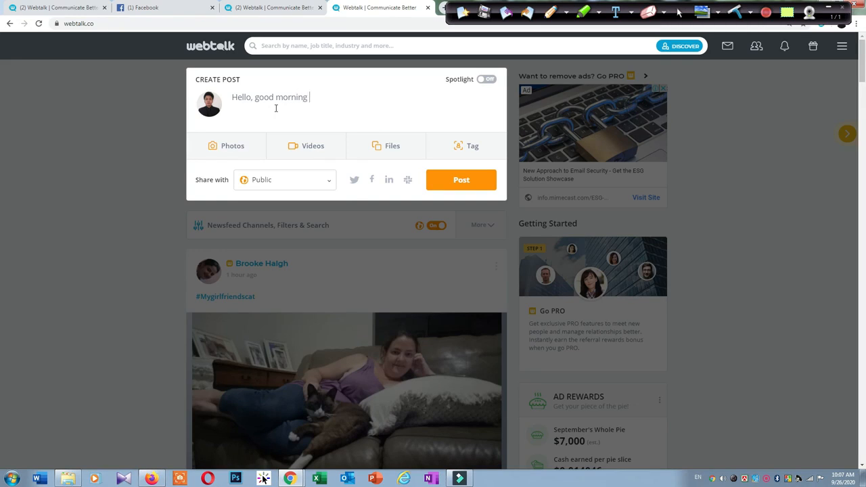
{"action": "type", "text": "to all"}
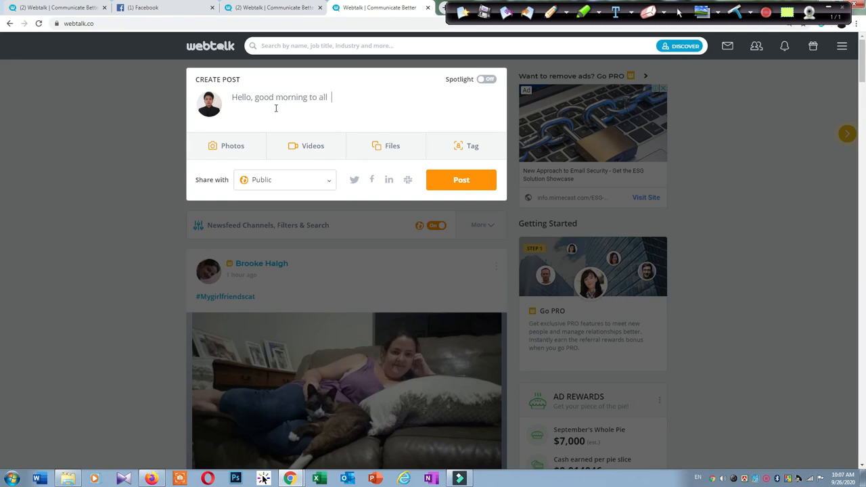
{"action": "type", "text": "webtalker"}
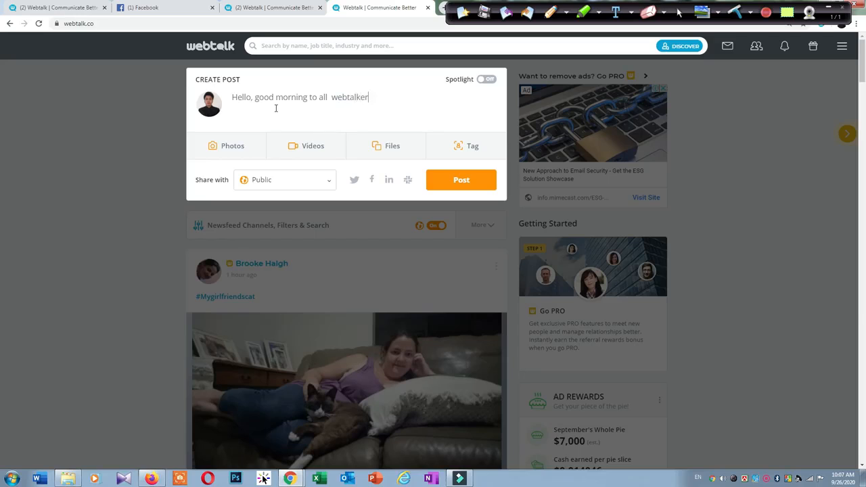
{"action": "type", "text": "s."}
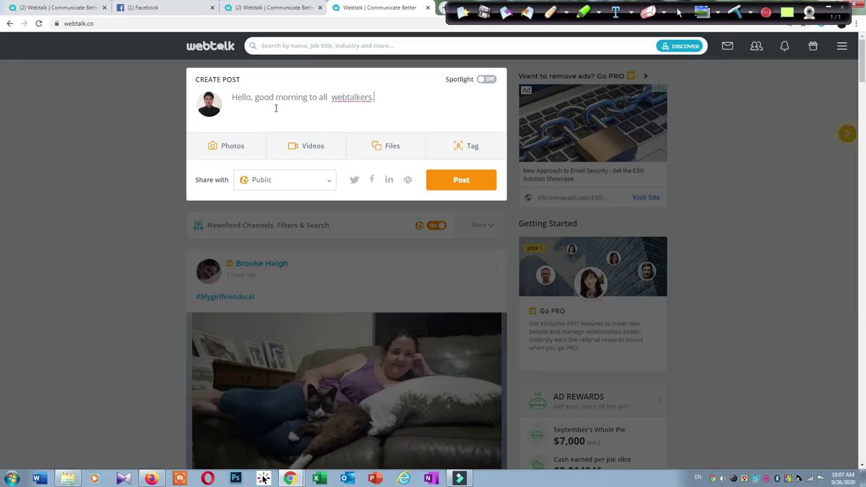
{"action": "mouse_move", "coordinate": [453, 151]}
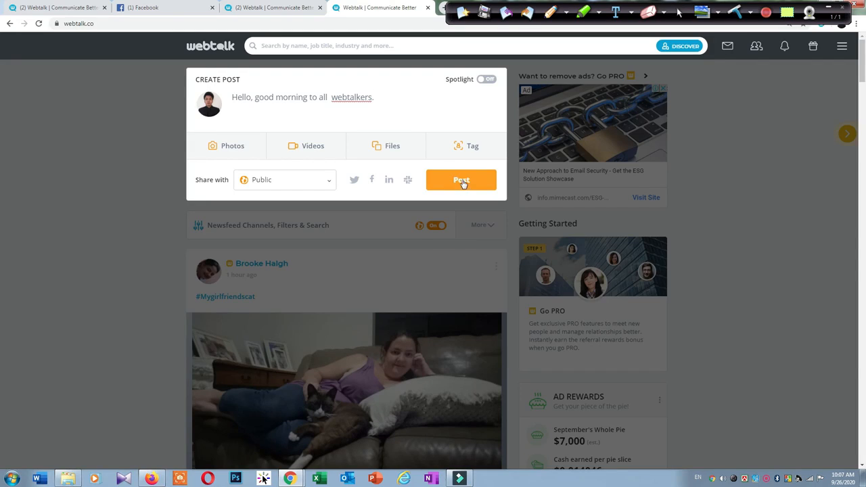
{"action": "left_click", "coordinate": [465, 146]}
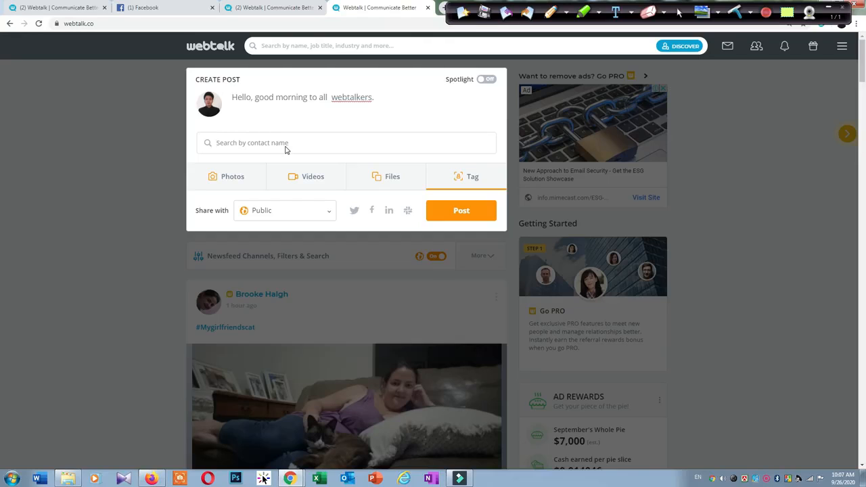
{"action": "type", "text": "@"}
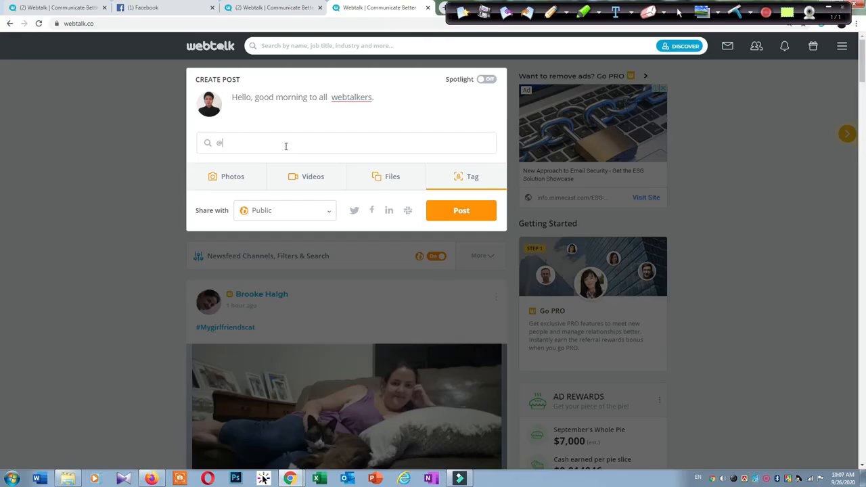
{"action": "type", "text": "er"}
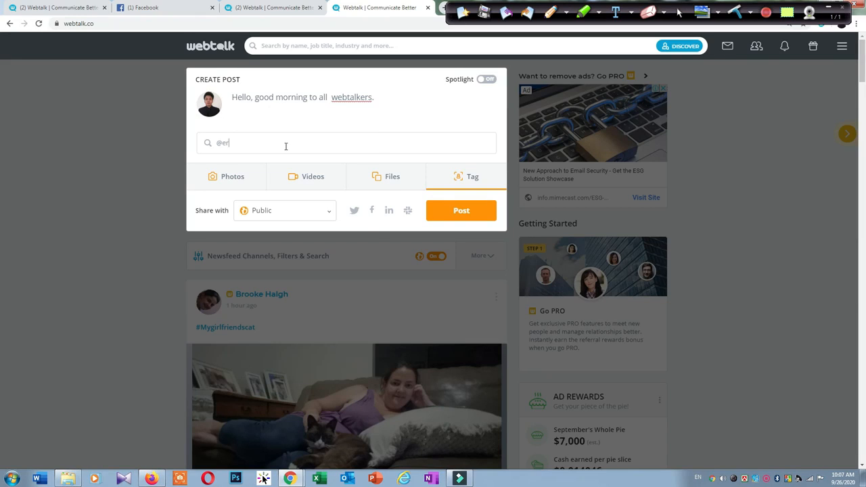
{"action": "type", "text": "er"}
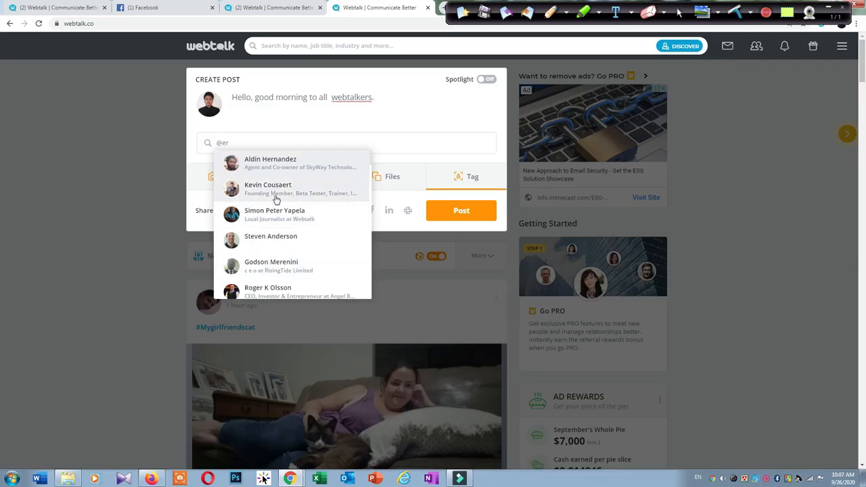
{"action": "mouse_move", "coordinate": [278, 167]}
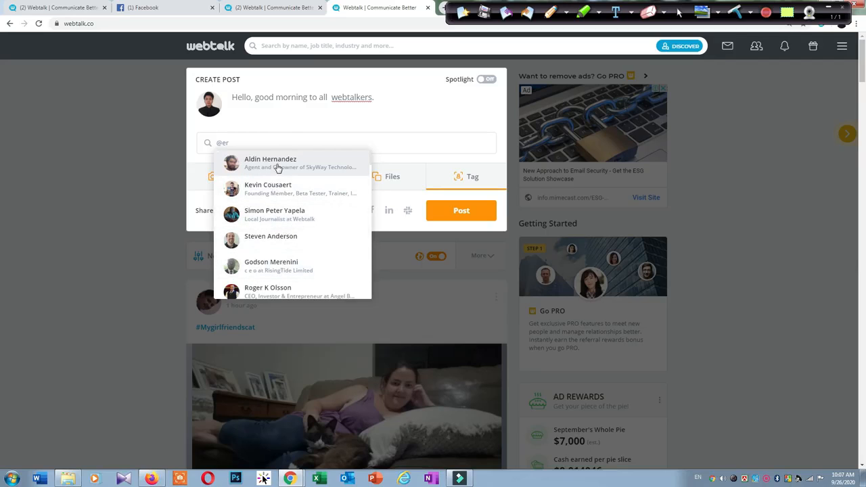
{"action": "left_click", "coordinate": [270, 162]}
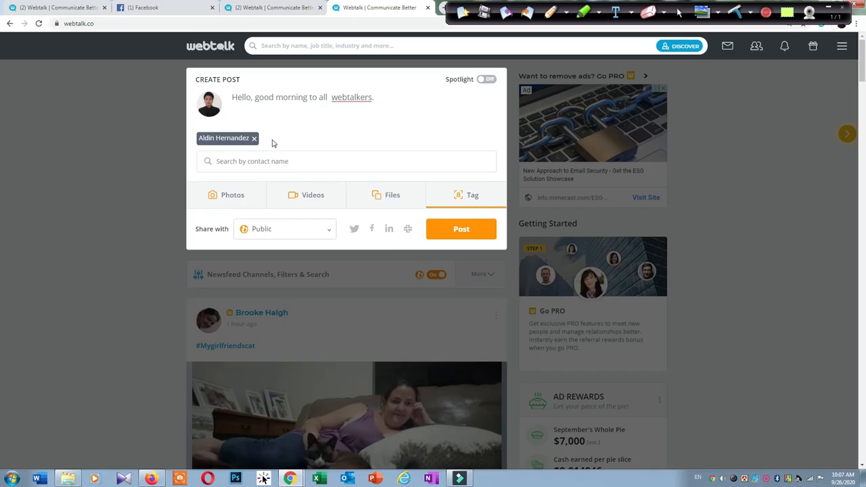
{"action": "mouse_move", "coordinate": [236, 145]}
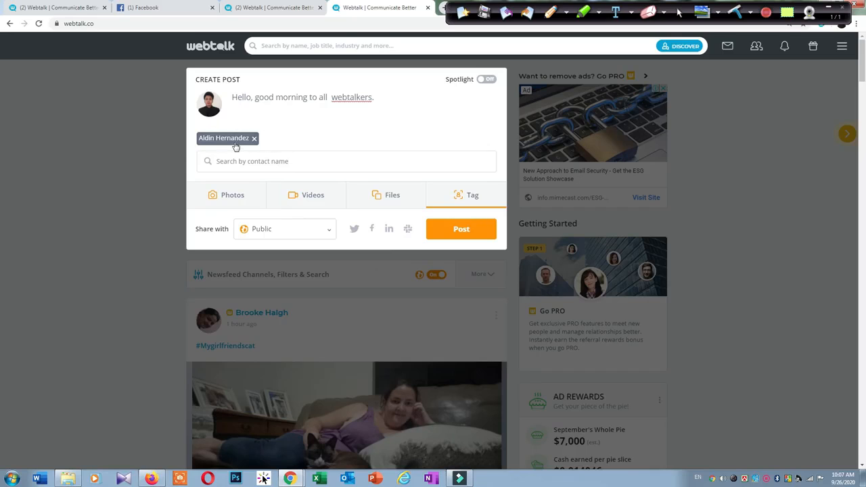
{"action": "left_click", "coordinate": [244, 161]}
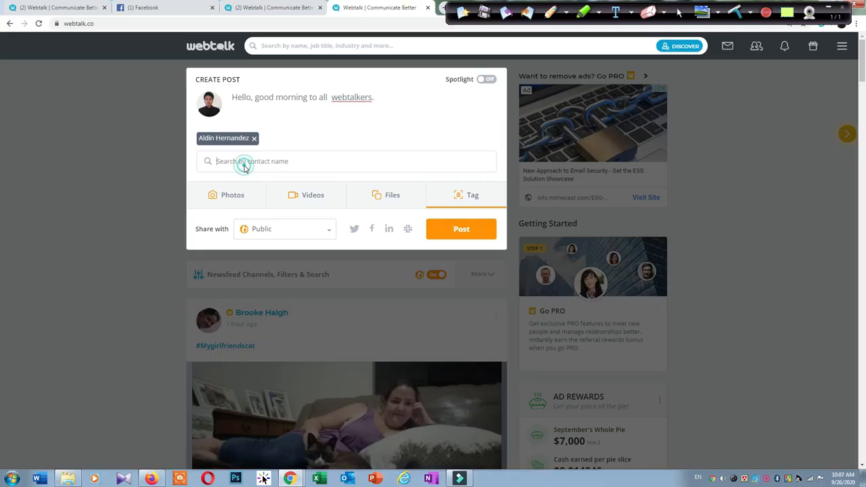
{"action": "left_click", "coordinate": [243, 166]}
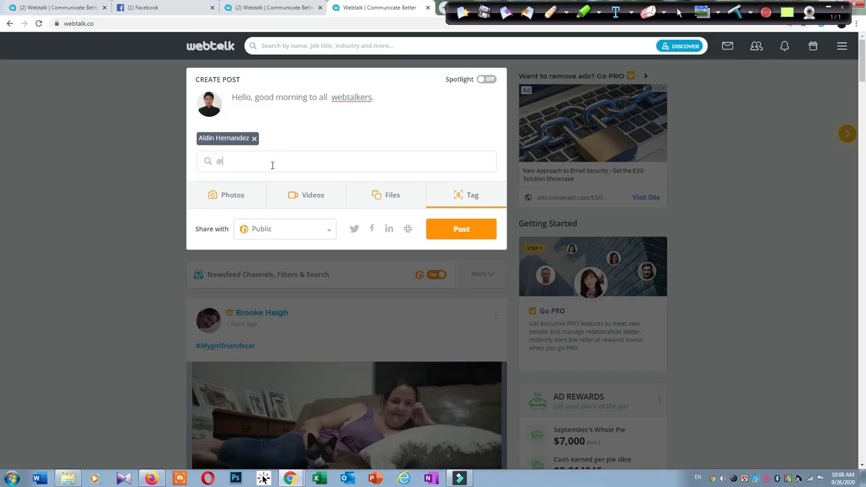
{"action": "type", "text": "ba"}
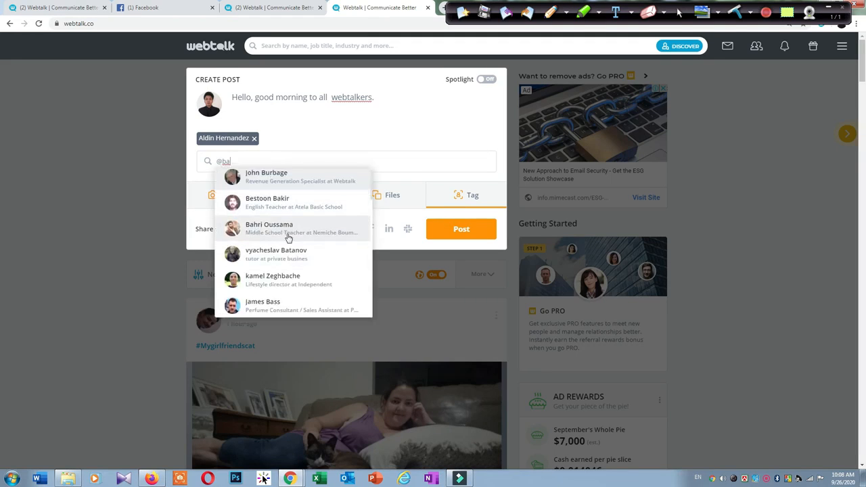
{"action": "scroll", "scroll_direction": "down", "scroll_amount": 3}
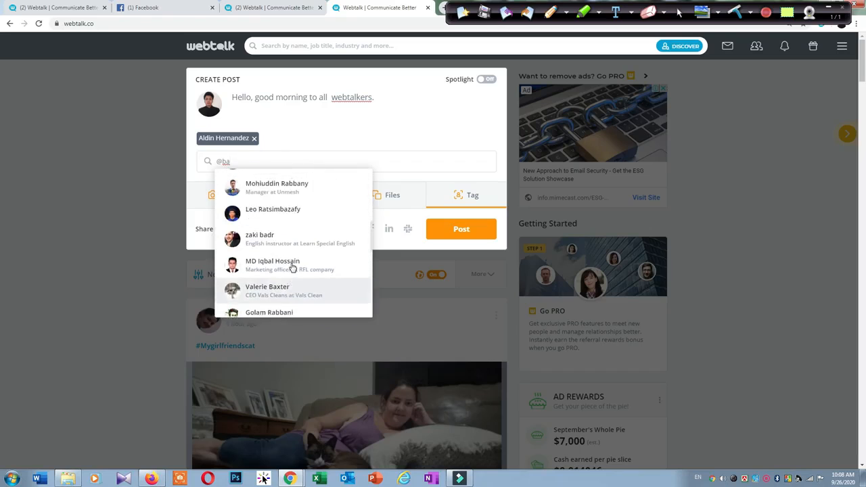
{"action": "scroll", "scroll_direction": "down", "scroll_amount": 3}
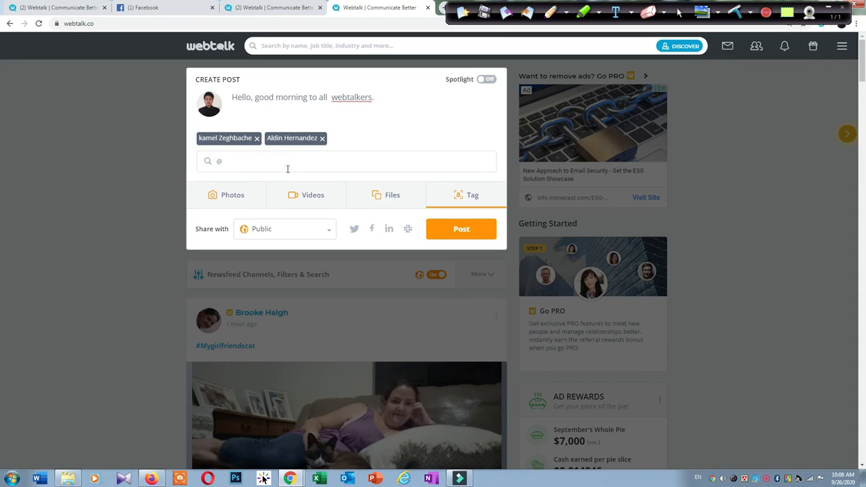
{"action": "mouse_move", "coordinate": [290, 176]}
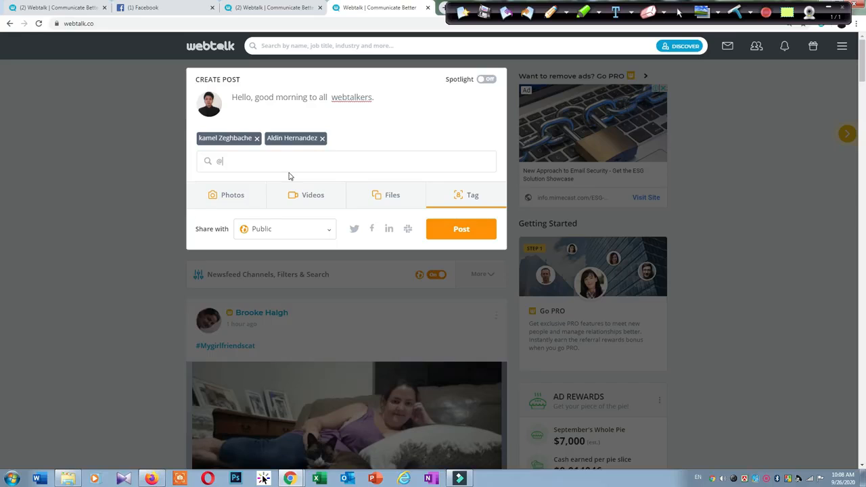
{"action": "type", "text": "er"}
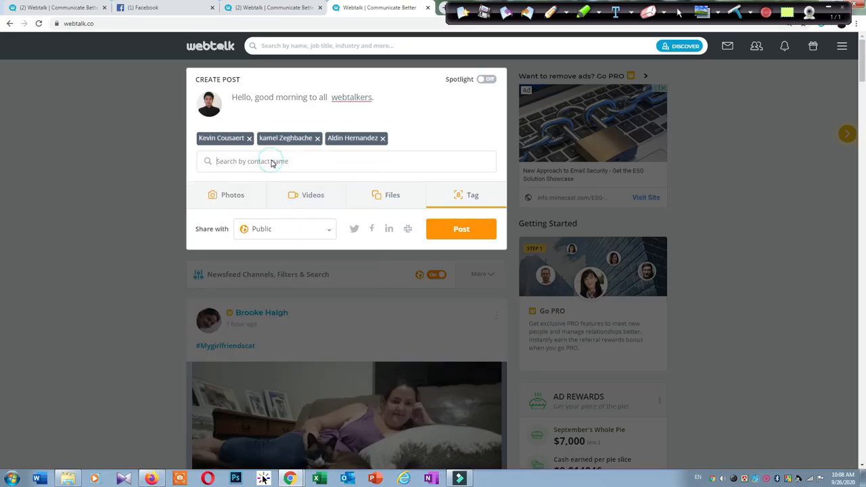
{"action": "type", "text": "@er"}
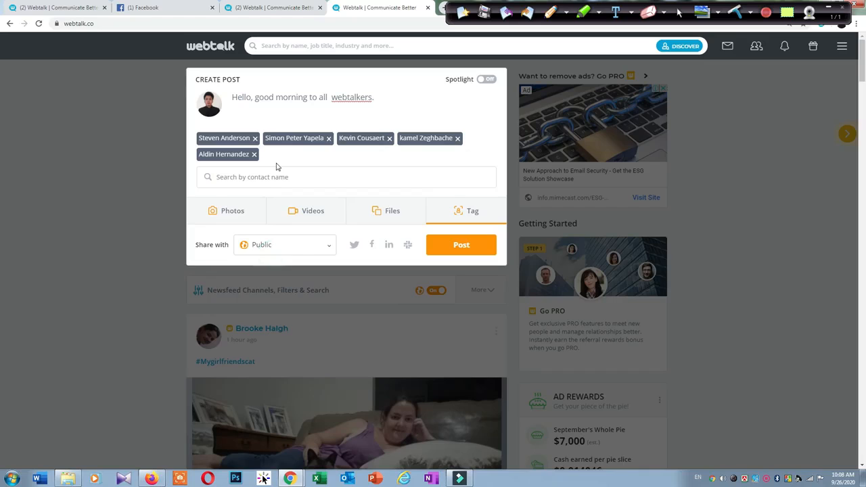
{"action": "type", "text": "@e"}
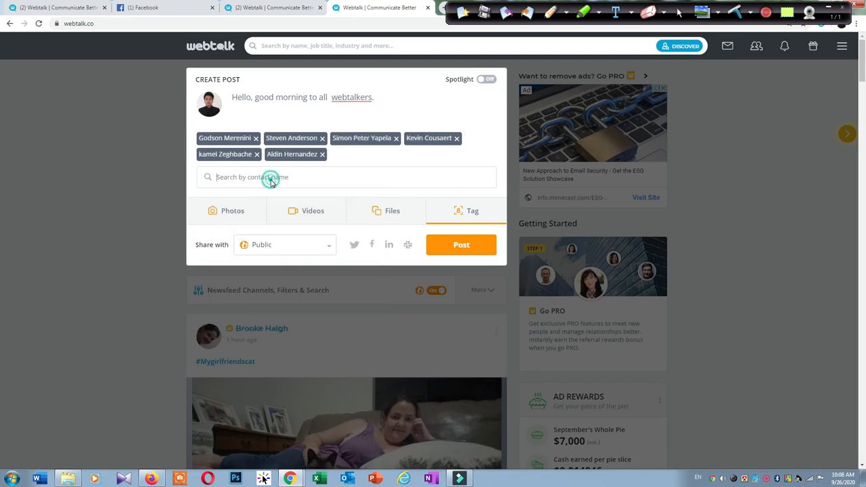
{"action": "type", "text": "@er"}
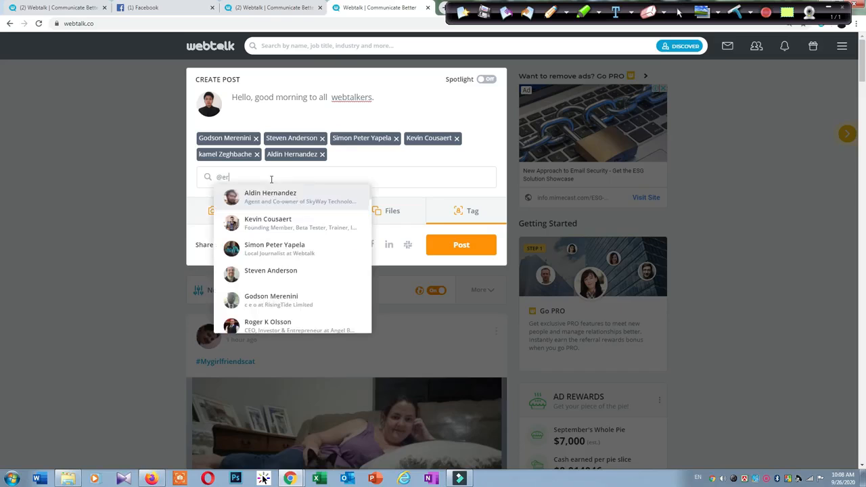
Step: Attempt a duplicate tag, triggering the 'User is already on your tag list' warning
{"action": "left_click", "coordinate": [270, 196]}
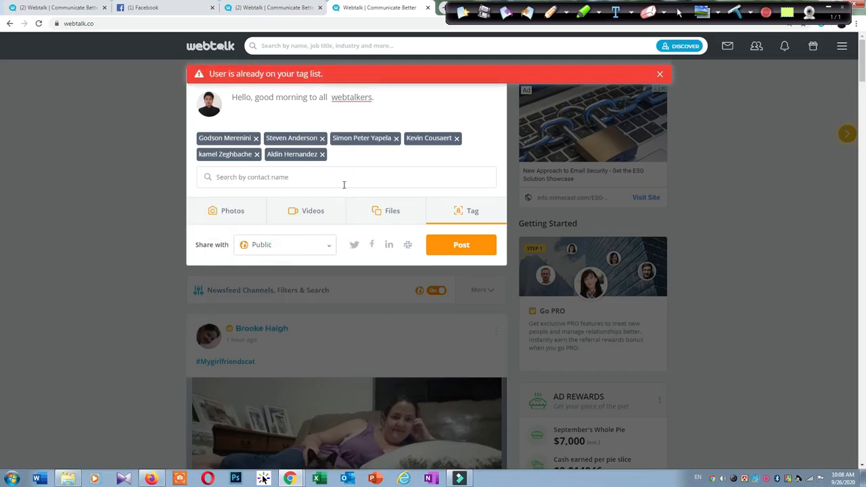
{"action": "mouse_move", "coordinate": [354, 196]}
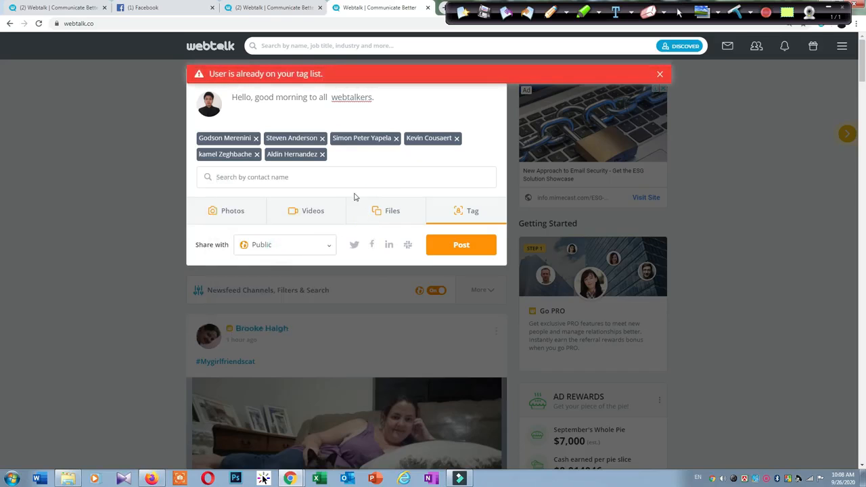
{"action": "scroll", "scroll_direction": "down", "scroll_amount": 3}
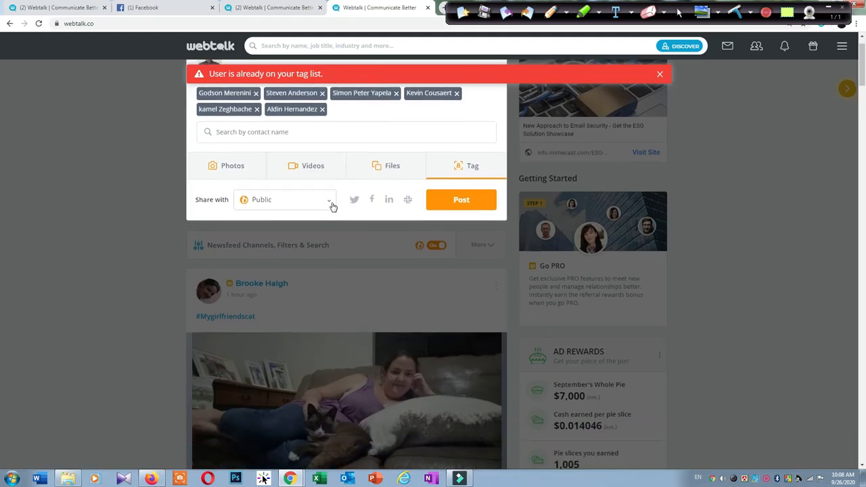
{"action": "mouse_move", "coordinate": [224, 204]}
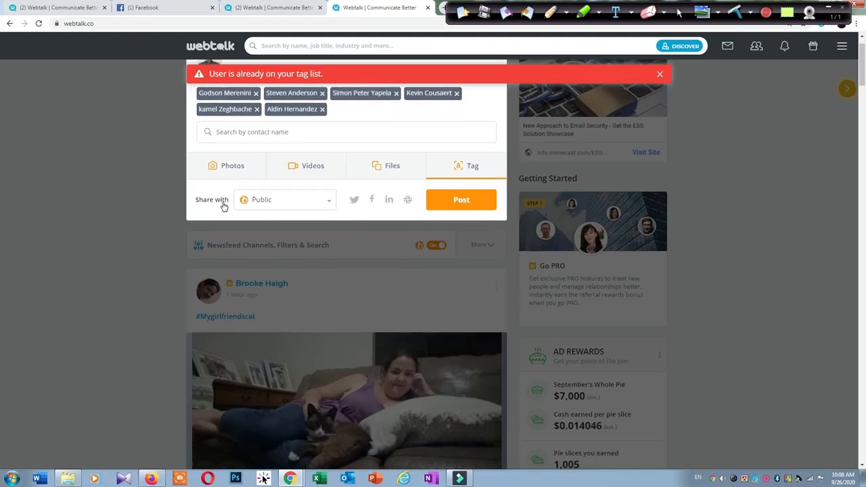
{"action": "mouse_move", "coordinate": [316, 203]}
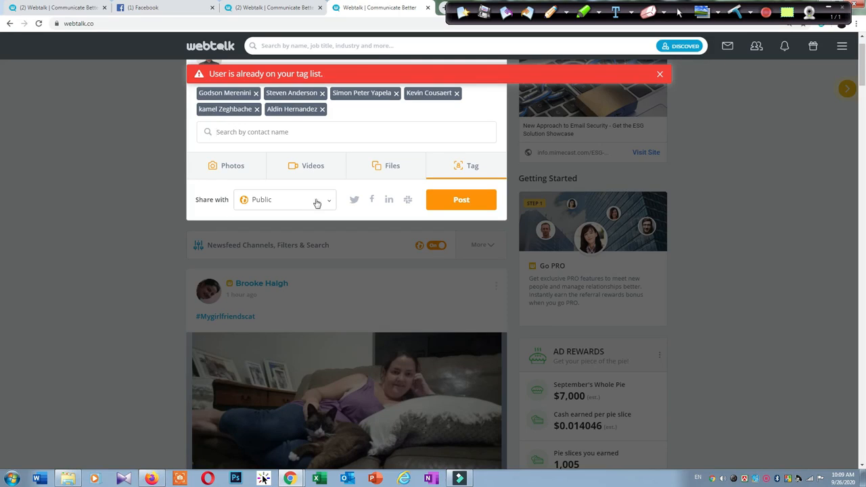
Step: Keep Share with set to Public and tick Allow Public Comments
{"action": "left_click", "coordinate": [284, 198]}
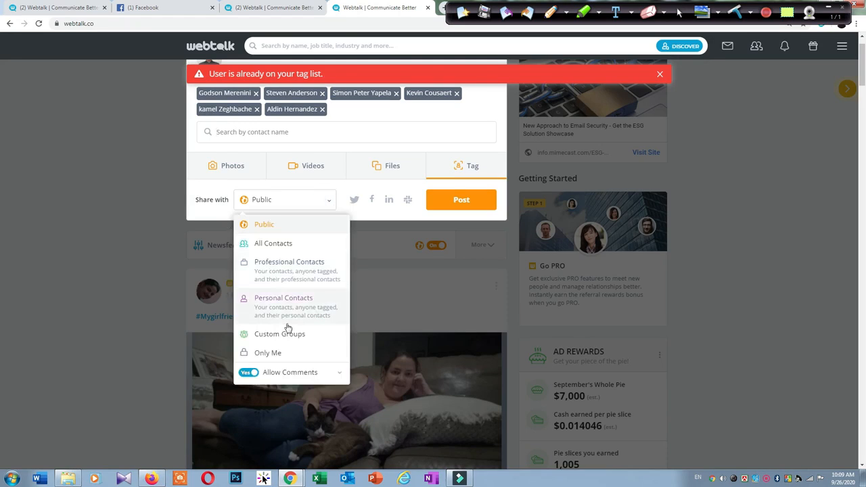
{"action": "scroll", "scroll_direction": "down", "scroll_amount": 3}
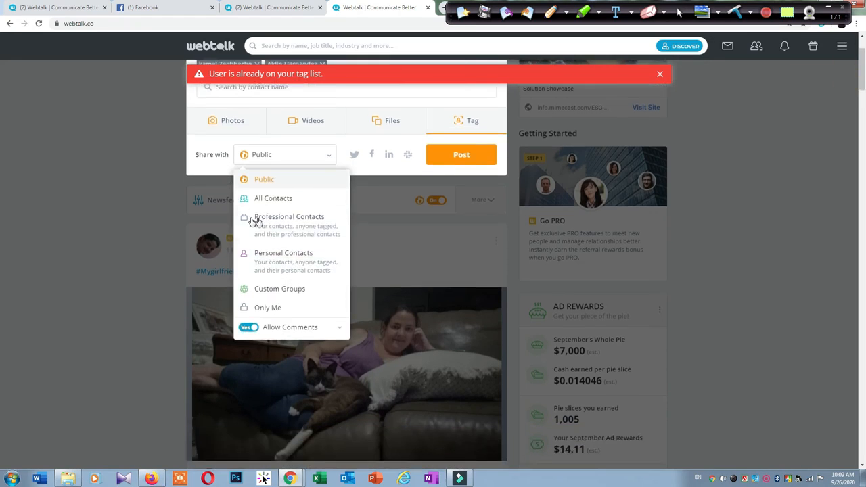
{"action": "mouse_move", "coordinate": [293, 225]}
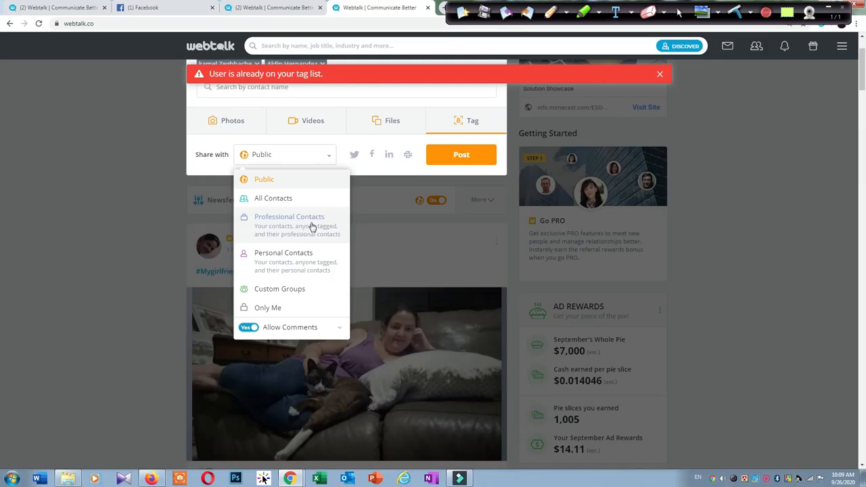
{"action": "mouse_move", "coordinate": [290, 291]}
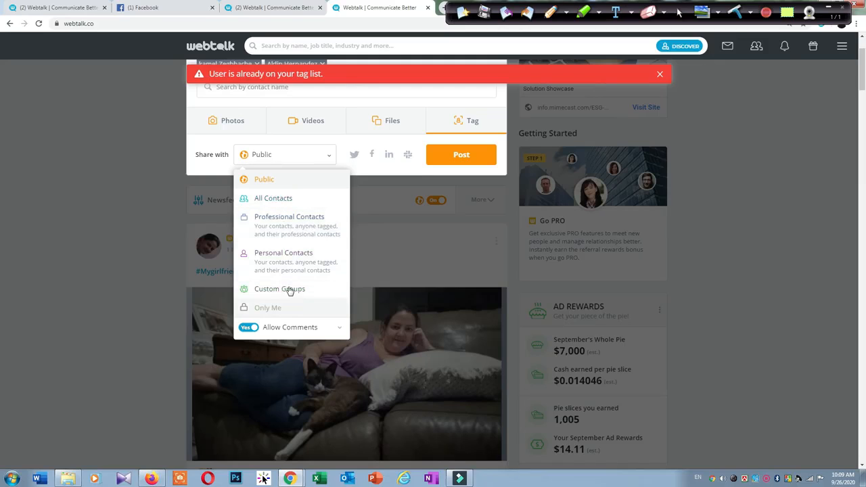
{"action": "mouse_move", "coordinate": [271, 215]}
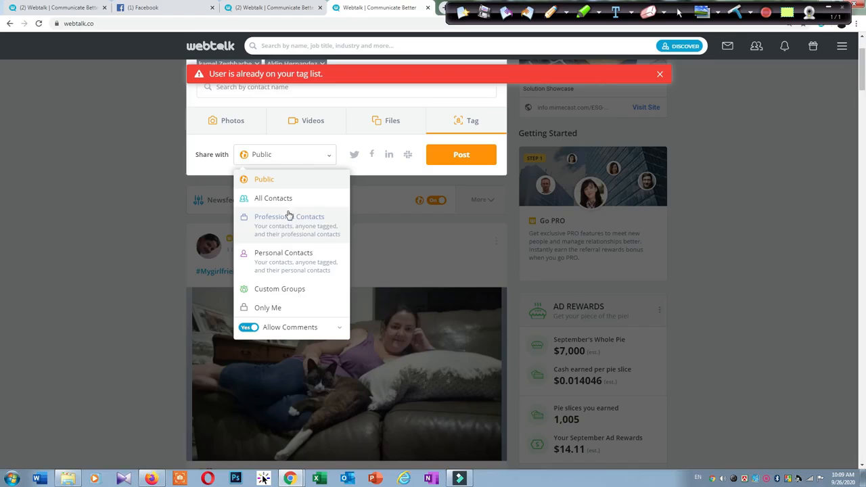
{"action": "mouse_move", "coordinate": [284, 230]}
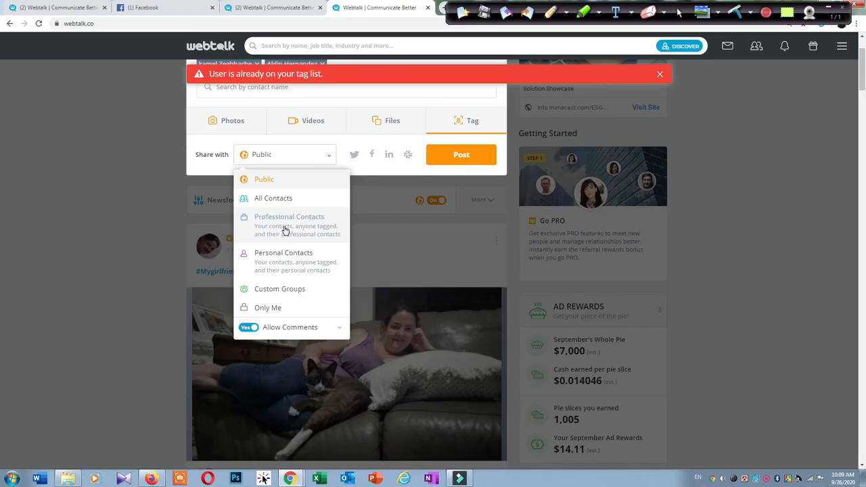
{"action": "mouse_move", "coordinate": [250, 164]}
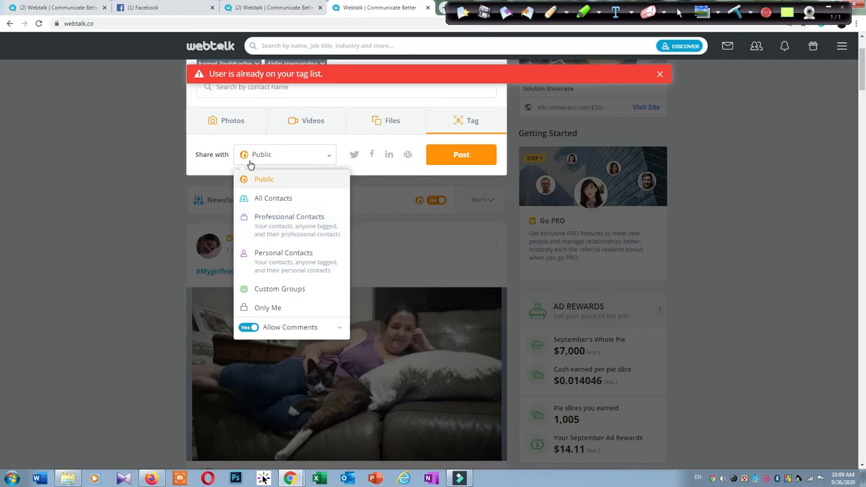
{"action": "mouse_move", "coordinate": [297, 156]}
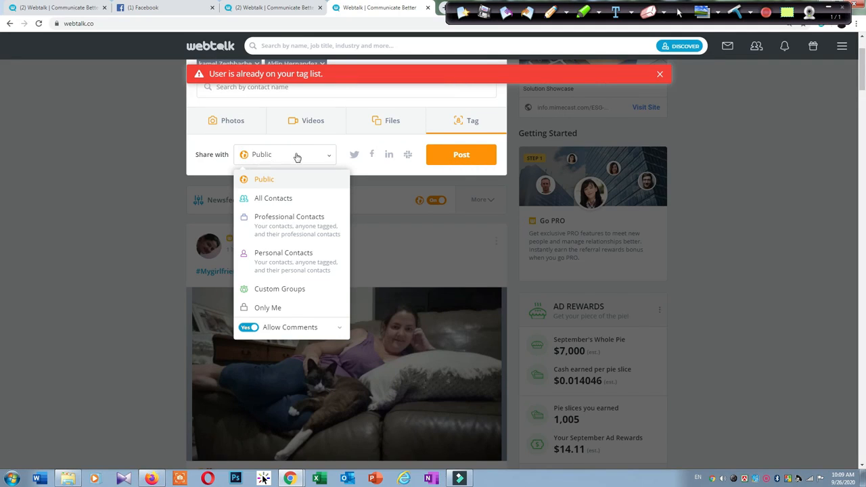
{"action": "mouse_move", "coordinate": [144, 228]}
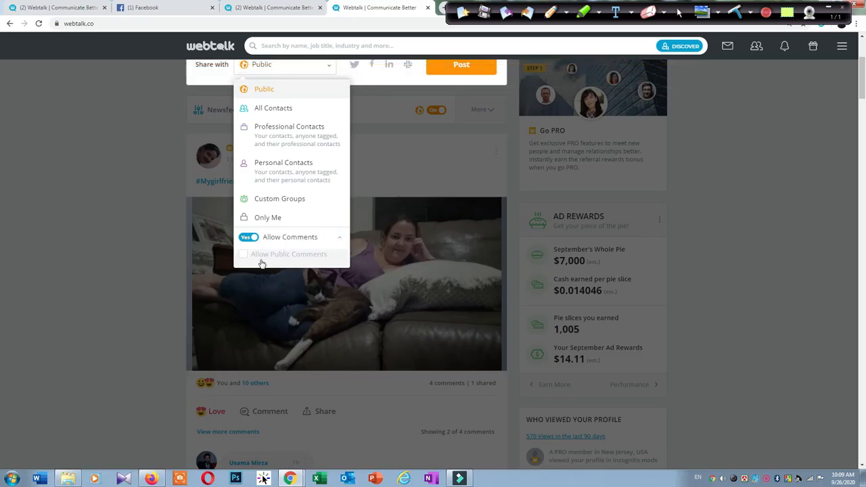
{"action": "mouse_move", "coordinate": [243, 257]}
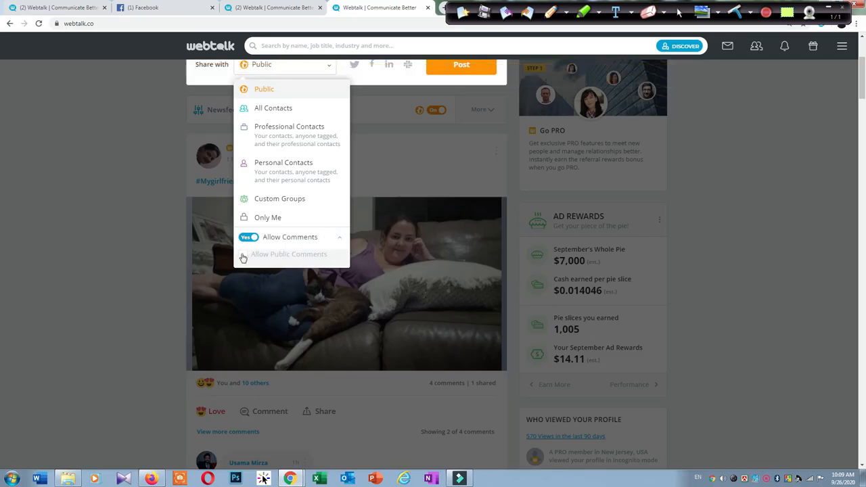
{"action": "left_click", "coordinate": [253, 263]}
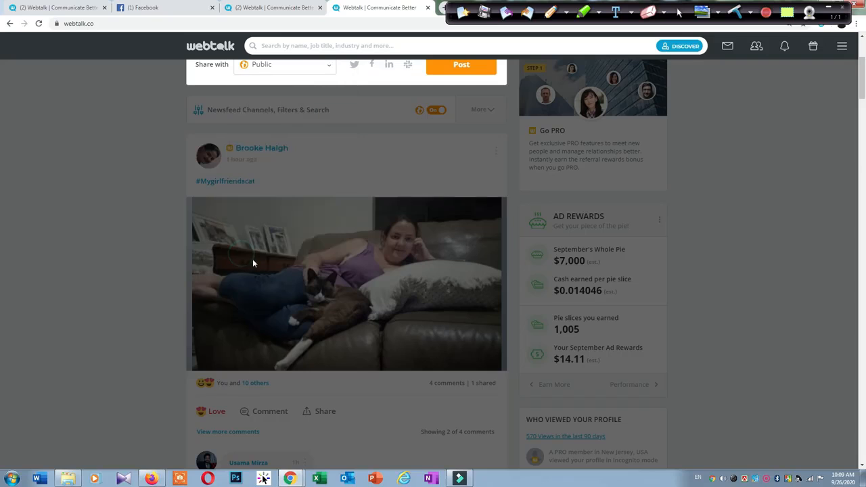
{"action": "left_click", "coordinate": [284, 65]}
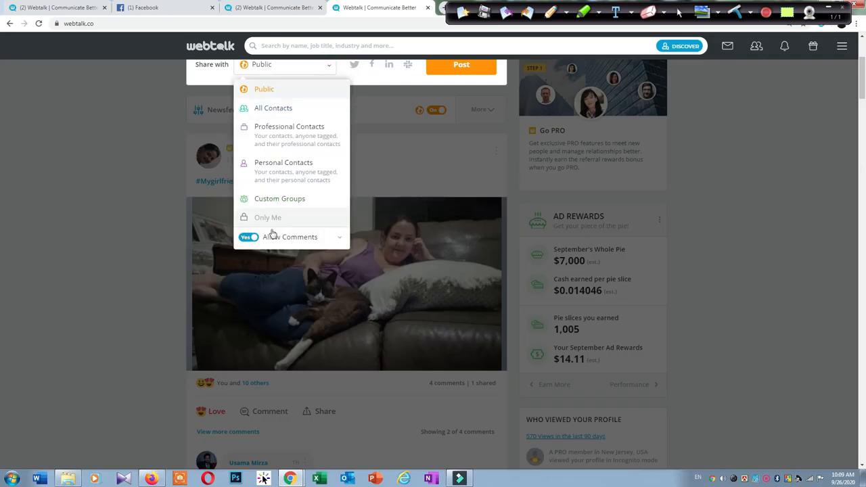
{"action": "left_click", "coordinate": [338, 237]}
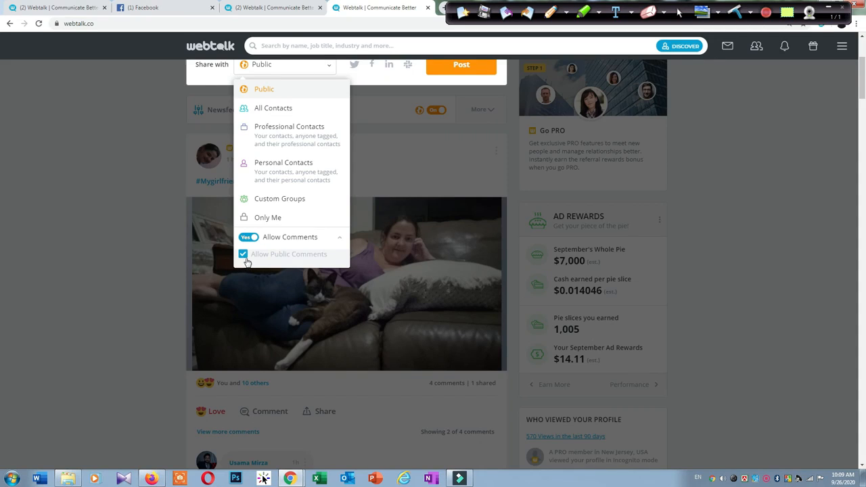
{"action": "mouse_move", "coordinate": [288, 253]}
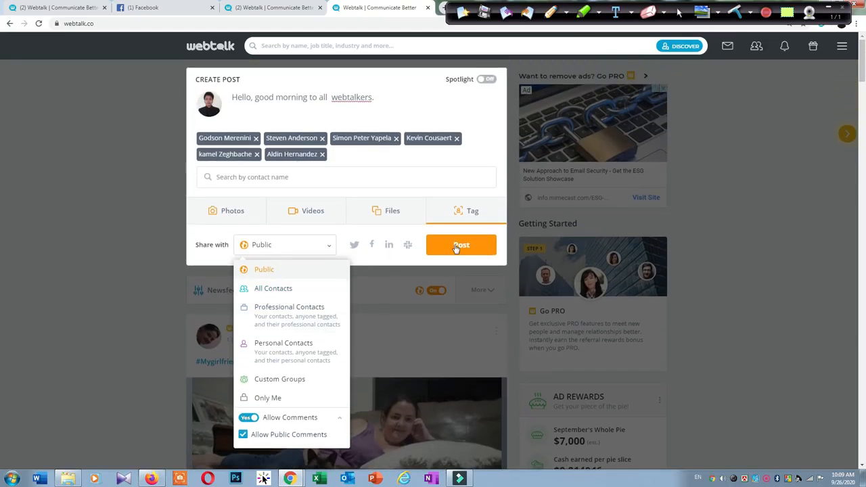
{"action": "mouse_move", "coordinate": [467, 253]}
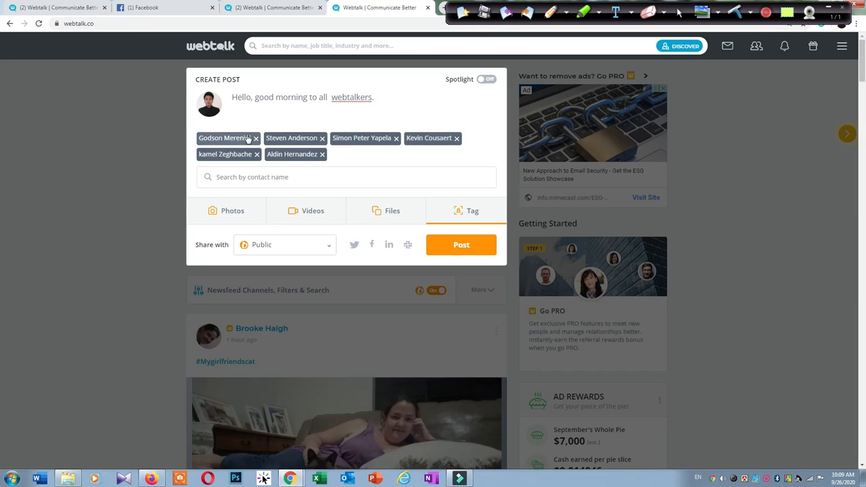
{"action": "mouse_move", "coordinate": [243, 282]}
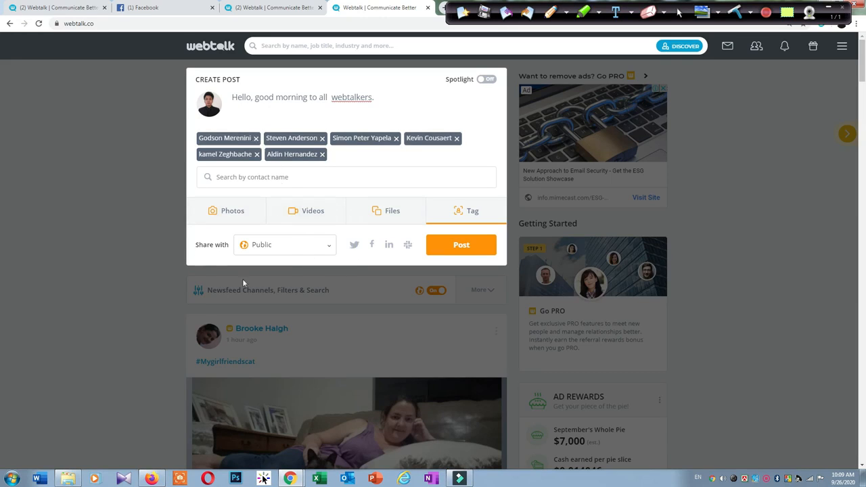
{"action": "mouse_move", "coordinate": [180, 322]}
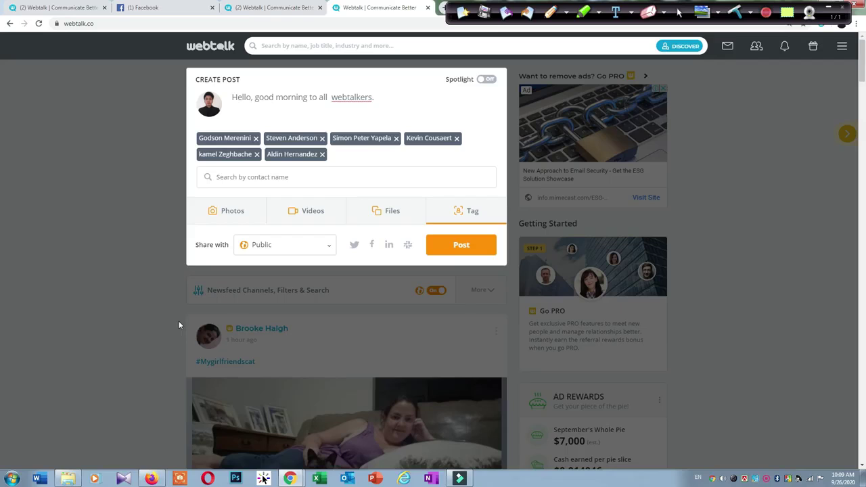
{"action": "mouse_move", "coordinate": [104, 137]}
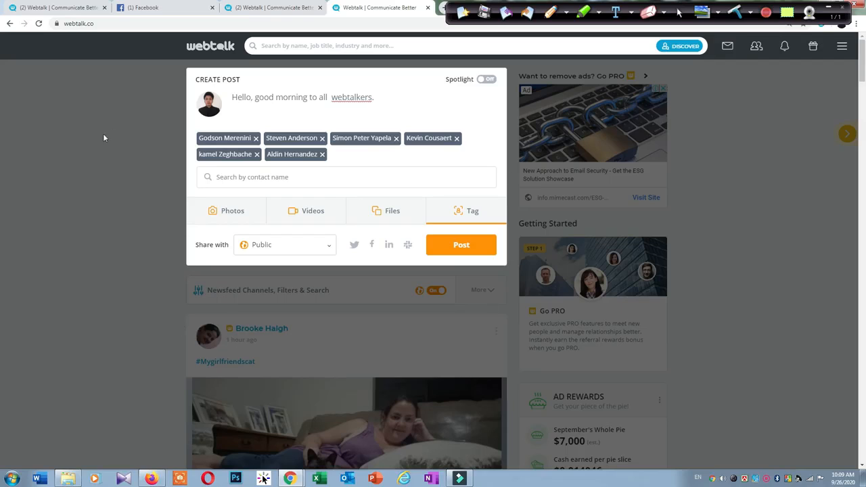
{"action": "mouse_move", "coordinate": [160, 108]}
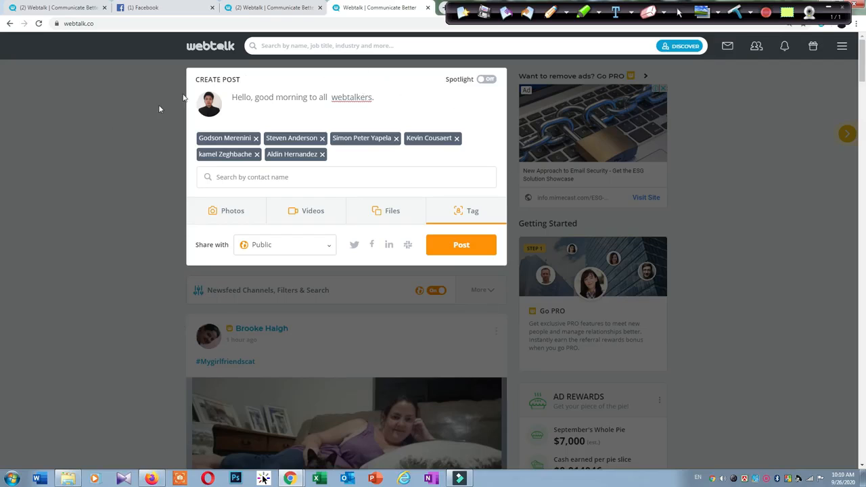
{"action": "mouse_move", "coordinate": [484, 220]}
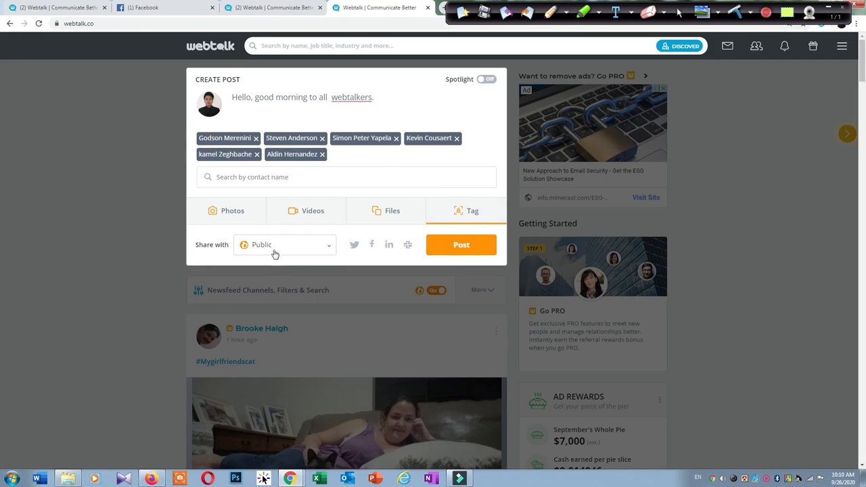
{"action": "mouse_move", "coordinate": [278, 272]}
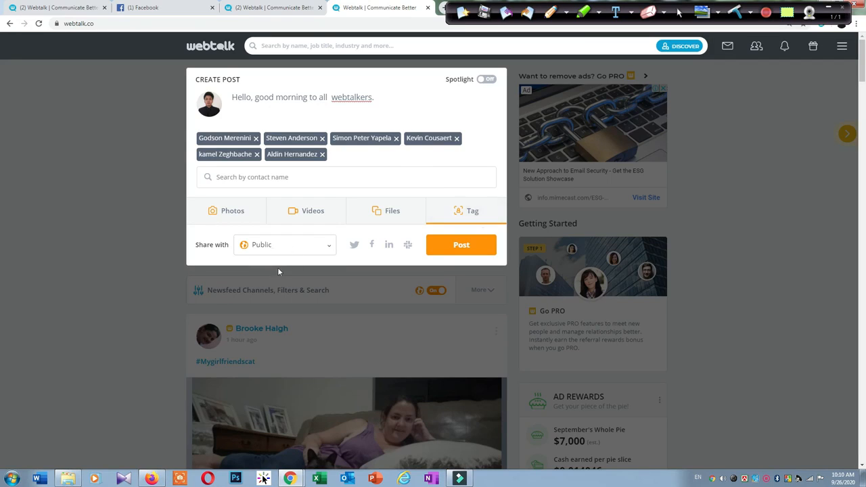
Step: Close the contact tag search panel on the six-tag greeting draft
{"action": "left_click", "coordinate": [284, 244]}
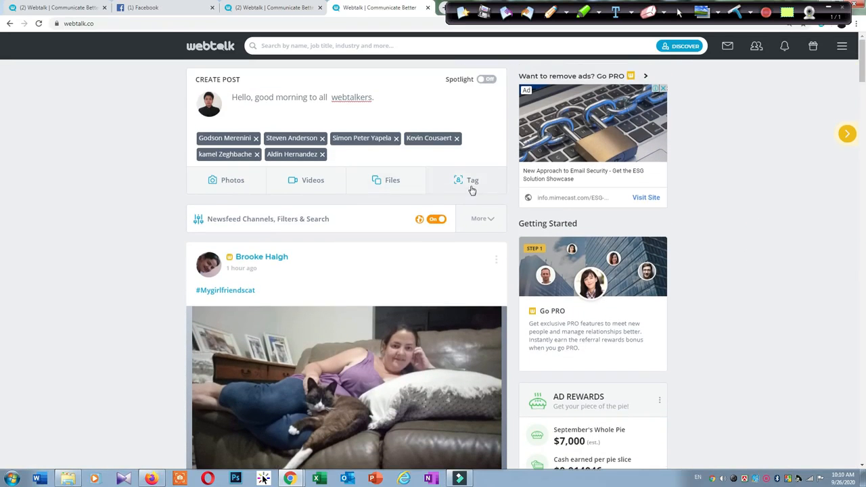
Step: Scroll the newsfeed down to the English-learning video post and its comments
{"action": "scroll", "scroll_direction": "down", "scroll_amount": 3}
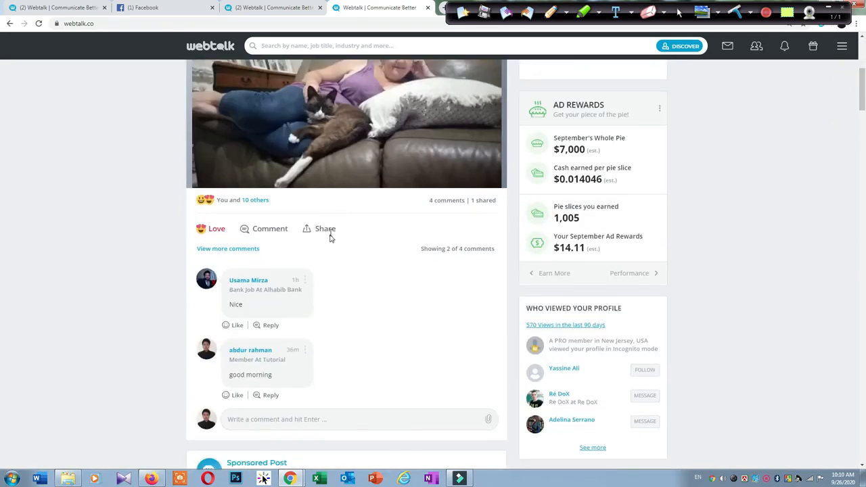
{"action": "scroll", "scroll_direction": "down", "scroll_amount": 3}
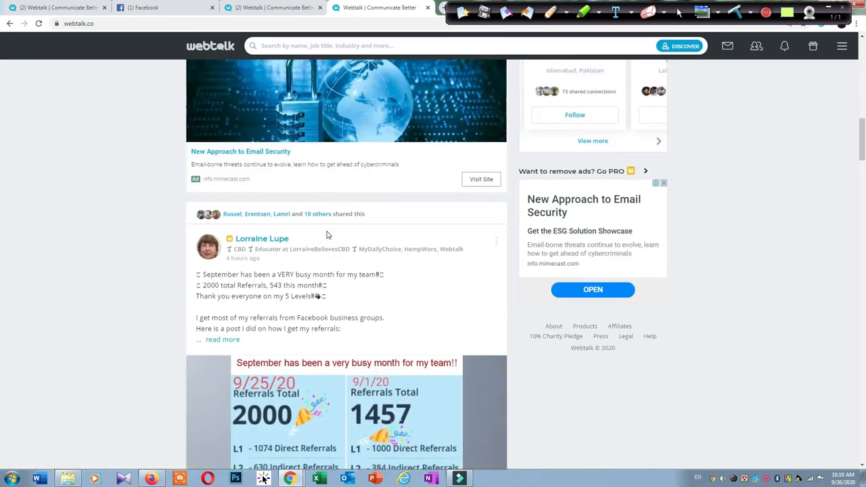
{"action": "scroll", "scroll_direction": "down", "scroll_amount": 3}
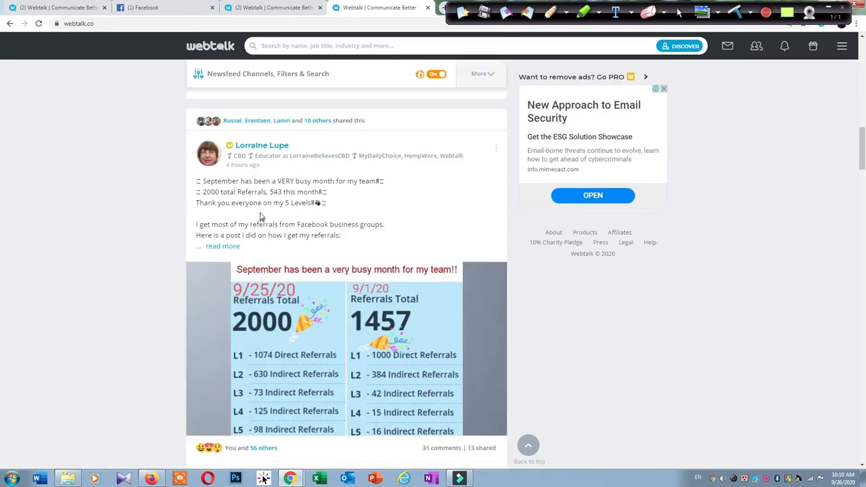
{"action": "scroll", "scroll_direction": "down", "scroll_amount": 3}
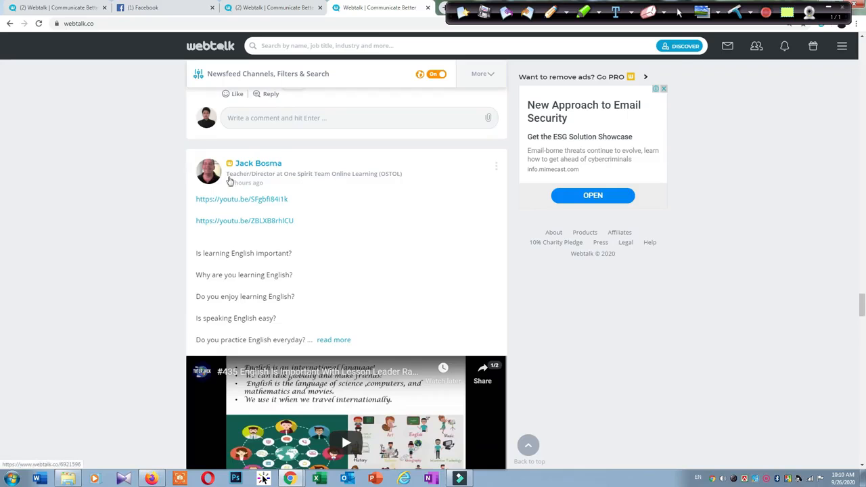
{"action": "scroll", "scroll_direction": "down", "scroll_amount": 3}
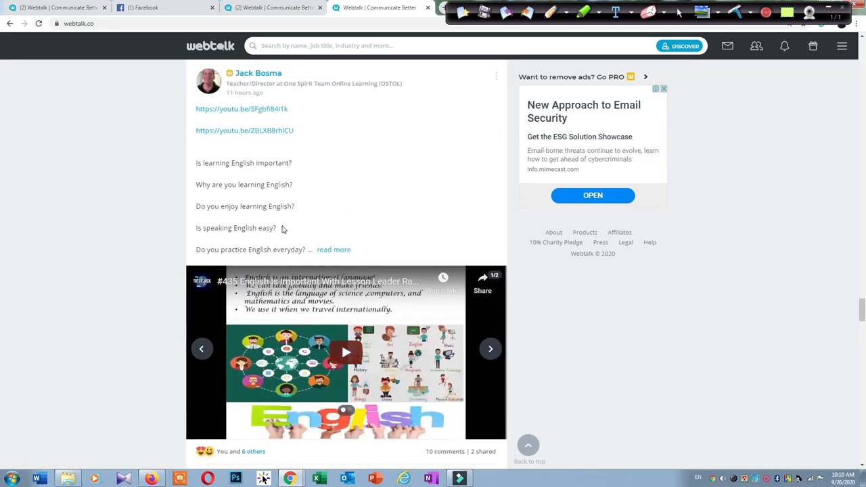
{"action": "scroll", "scroll_direction": "down", "scroll_amount": 3}
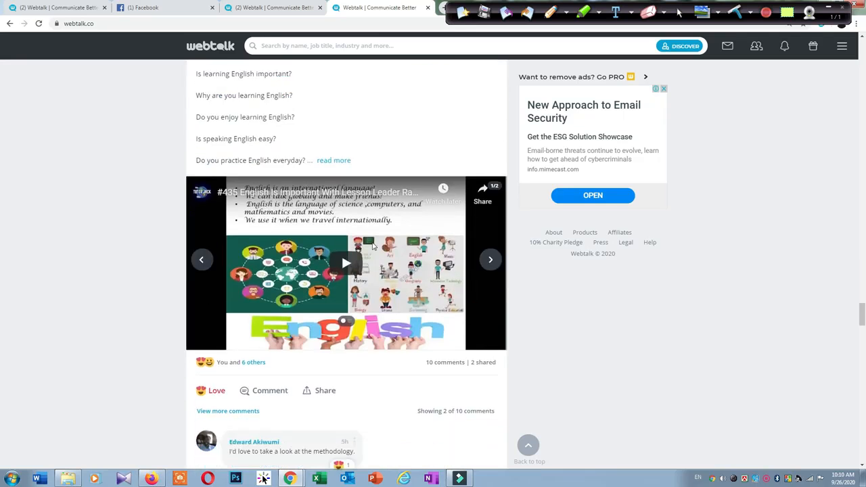
{"action": "scroll", "scroll_direction": "down", "scroll_amount": 3}
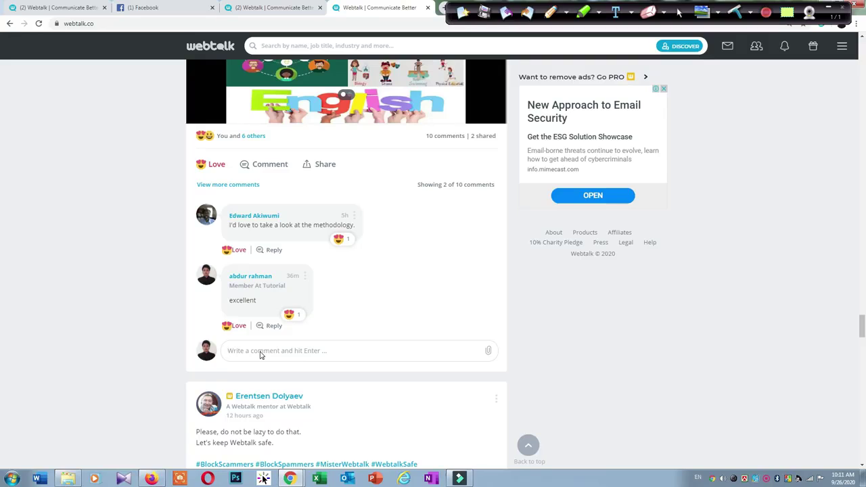
{"action": "mouse_move", "coordinate": [271, 355]}
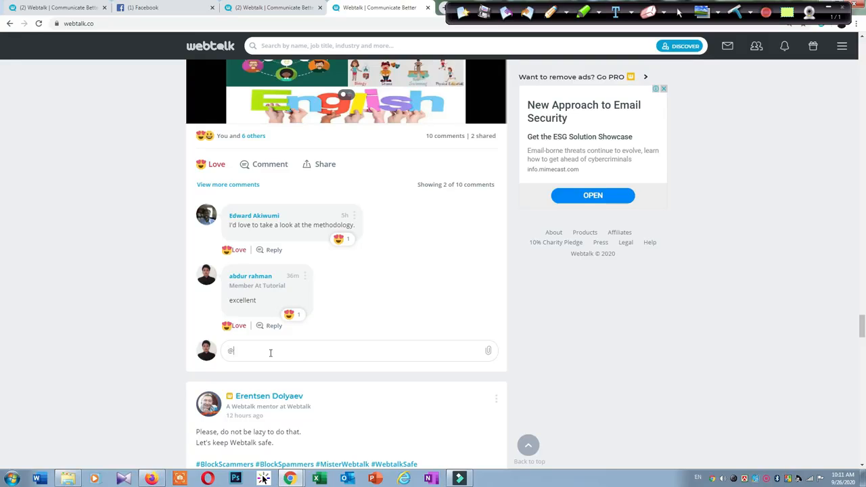
{"action": "type", "text": "er"}
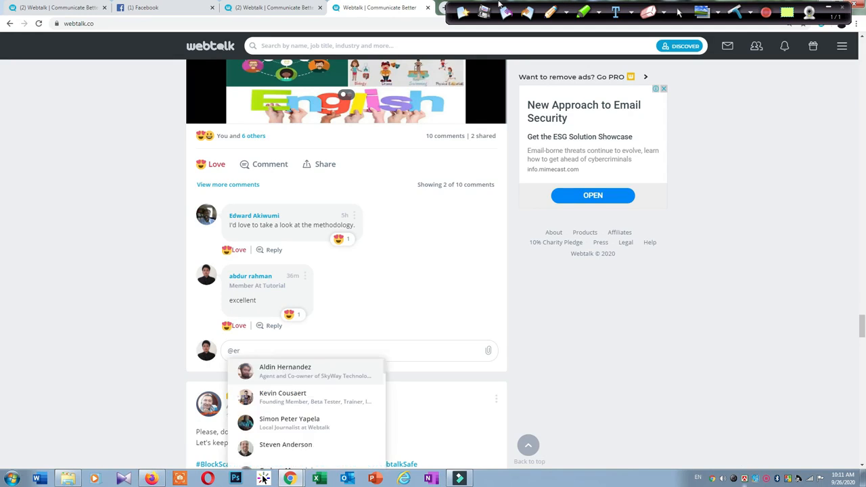
{"action": "left_click", "coordinate": [286, 445]}
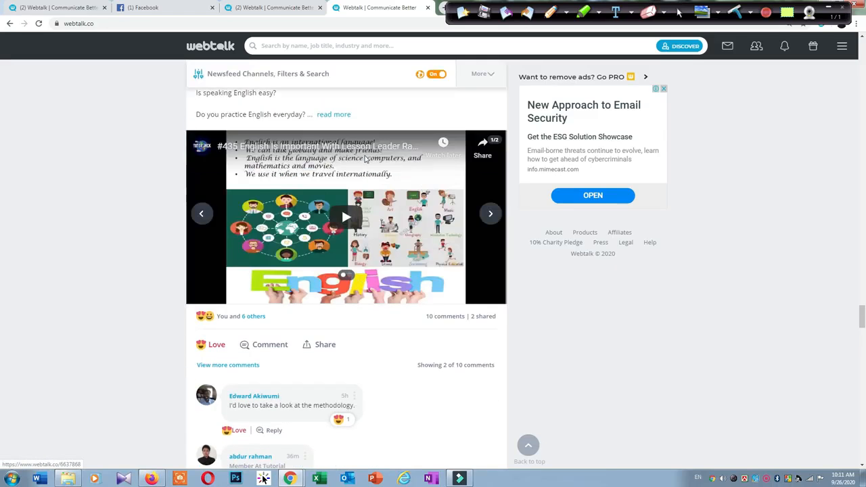
{"action": "scroll", "scroll_direction": "down", "scroll_amount": 3}
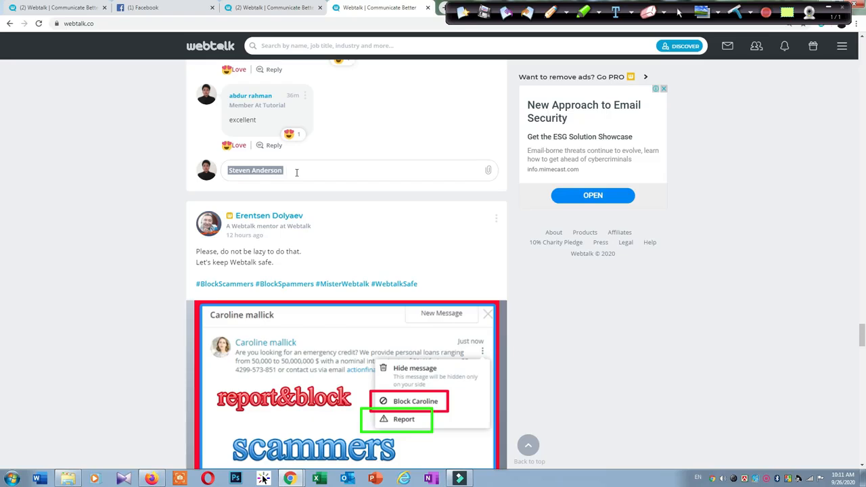
{"action": "type", "text": "@"}
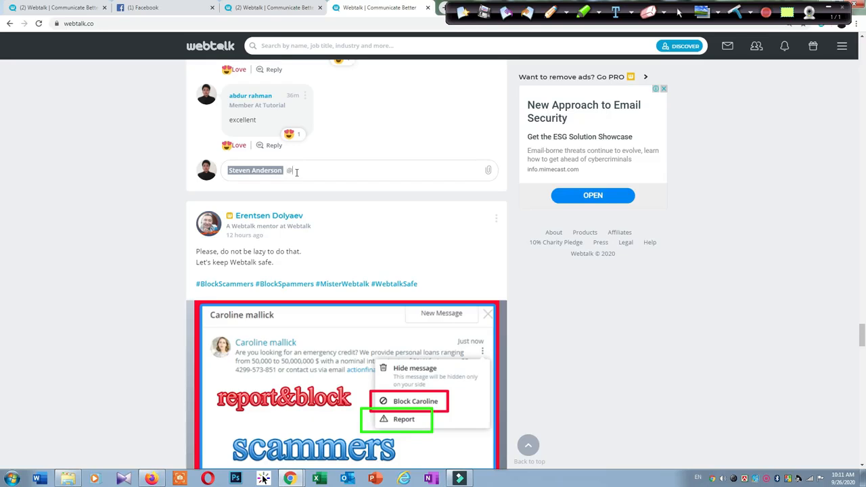
{"action": "type", "text": "tar"}
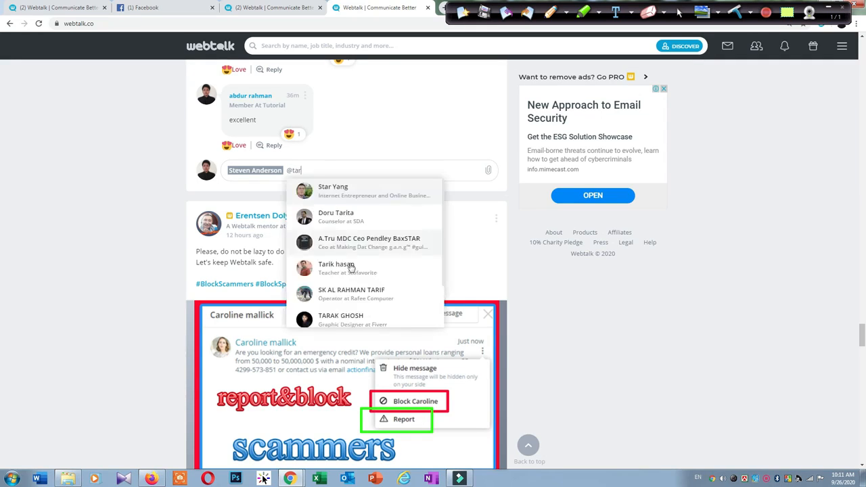
{"action": "left_click", "coordinate": [333, 264]}
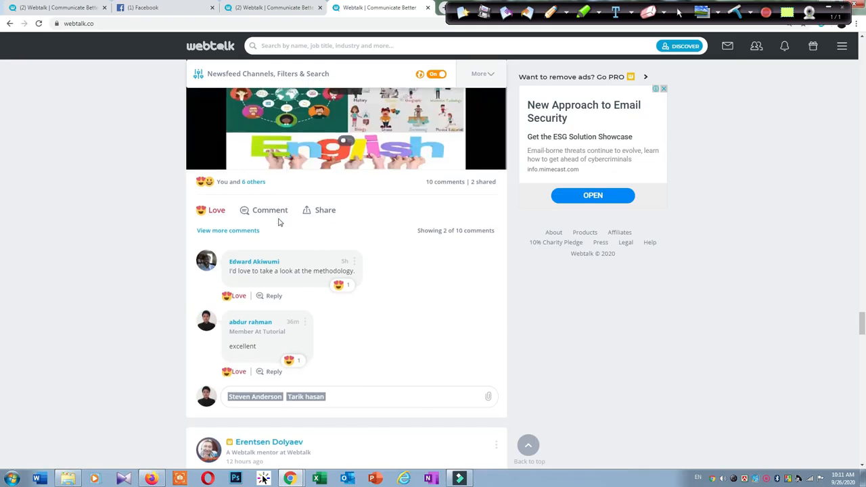
{"action": "scroll", "scroll_direction": "down", "scroll_amount": 3}
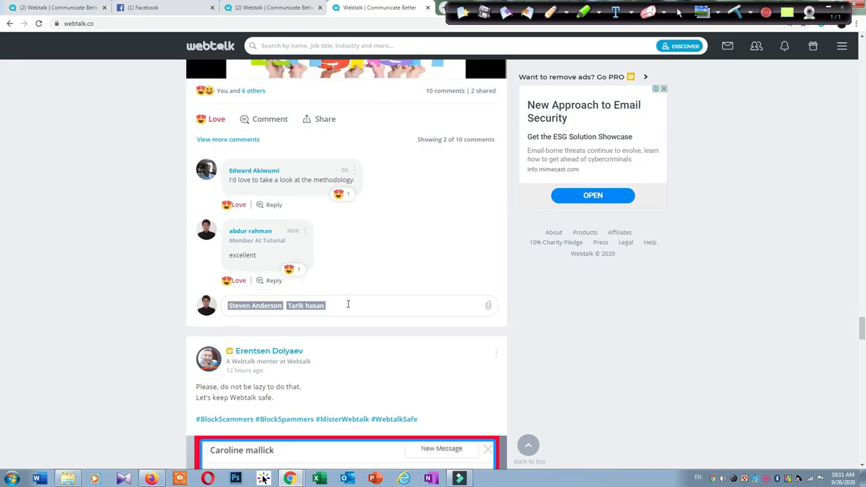
{"action": "type", "text": "@"}
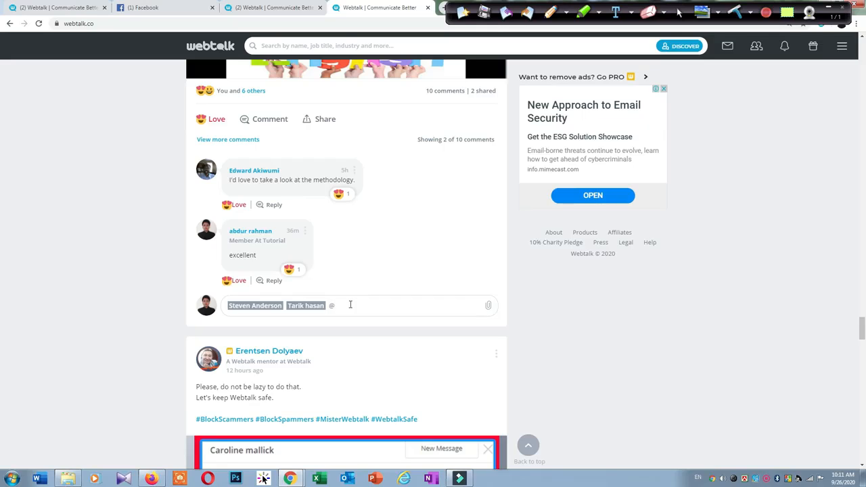
{"action": "type", "text": "sir"}
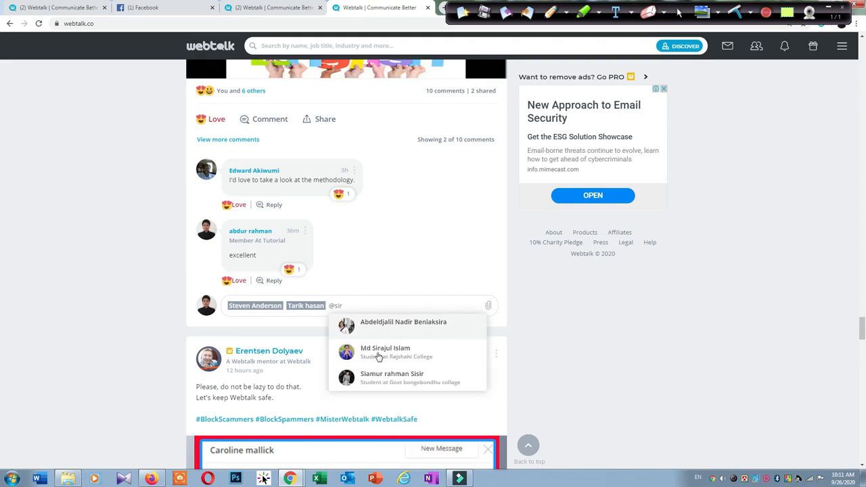
{"action": "left_click", "coordinate": [385, 351]}
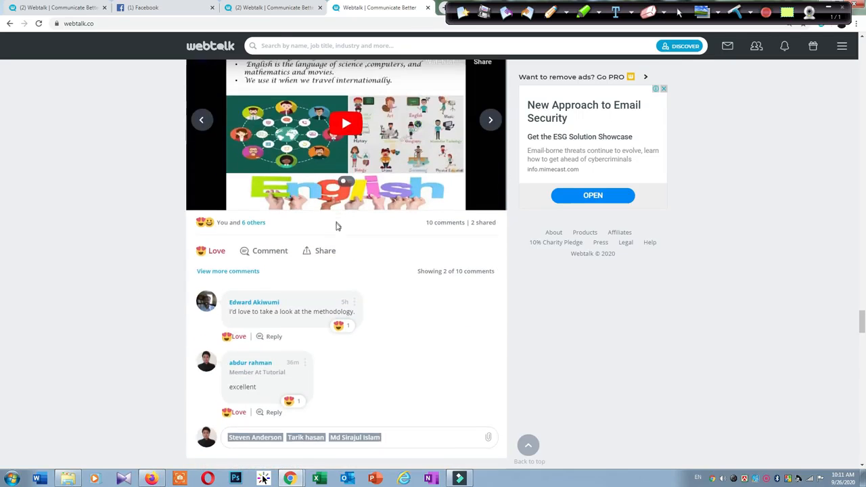
{"action": "scroll", "scroll_direction": "down", "scroll_amount": 3}
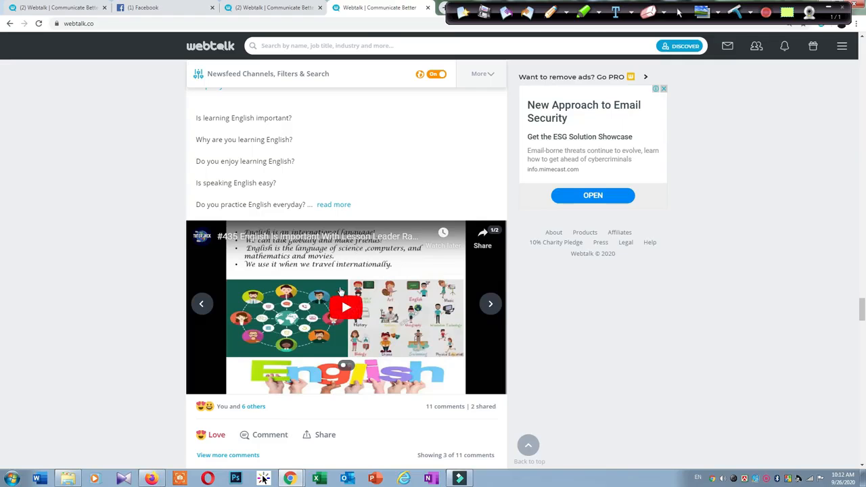
{"action": "scroll", "scroll_direction": "down", "scroll_amount": 3}
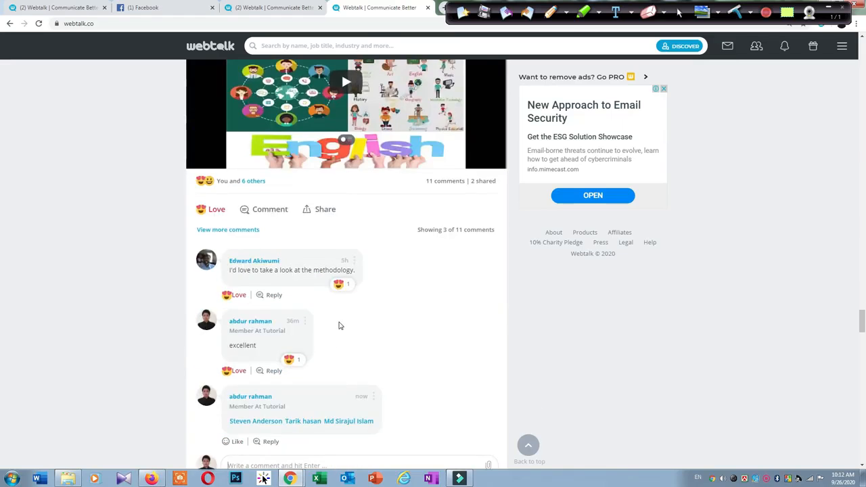
{"action": "scroll", "scroll_direction": "down", "scroll_amount": 3}
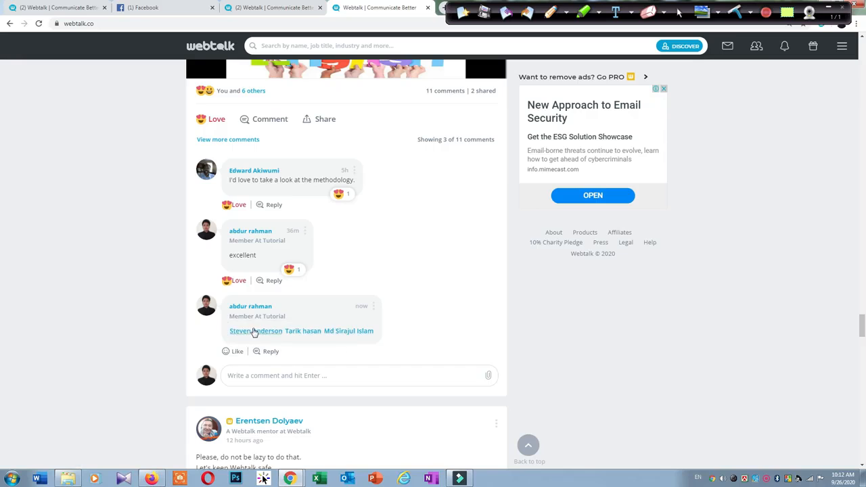
{"action": "left_click", "coordinate": [255, 331]}
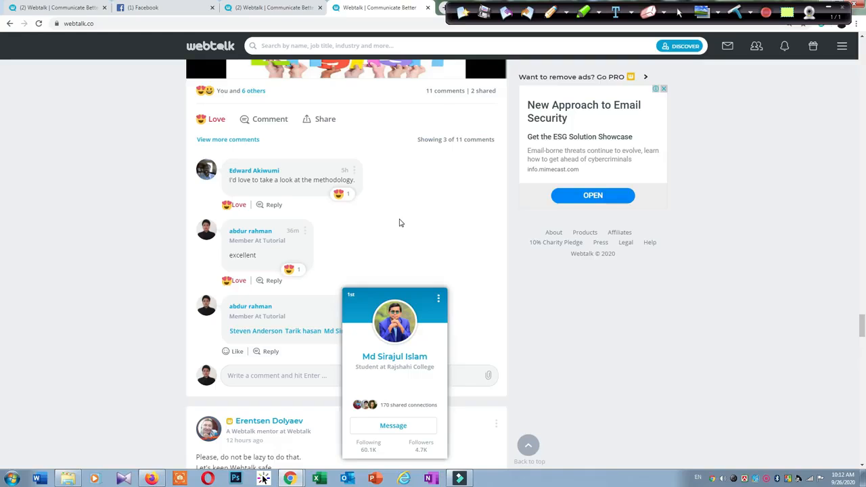
{"action": "mouse_move", "coordinate": [417, 228]}
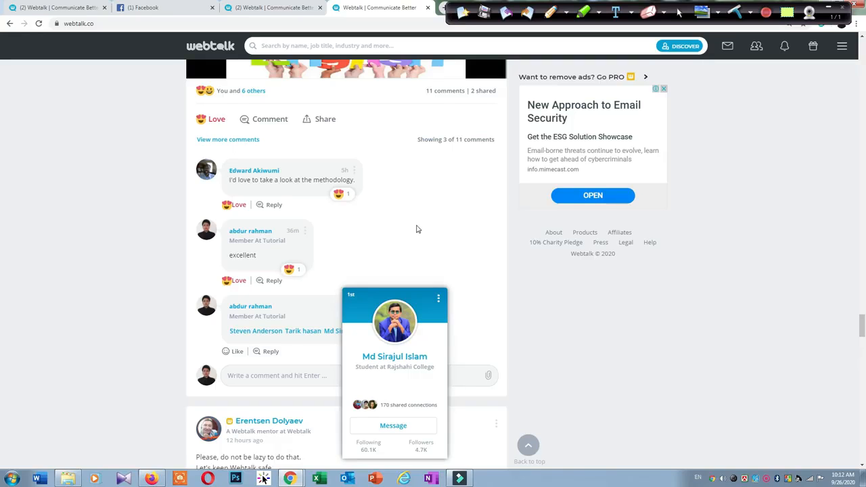